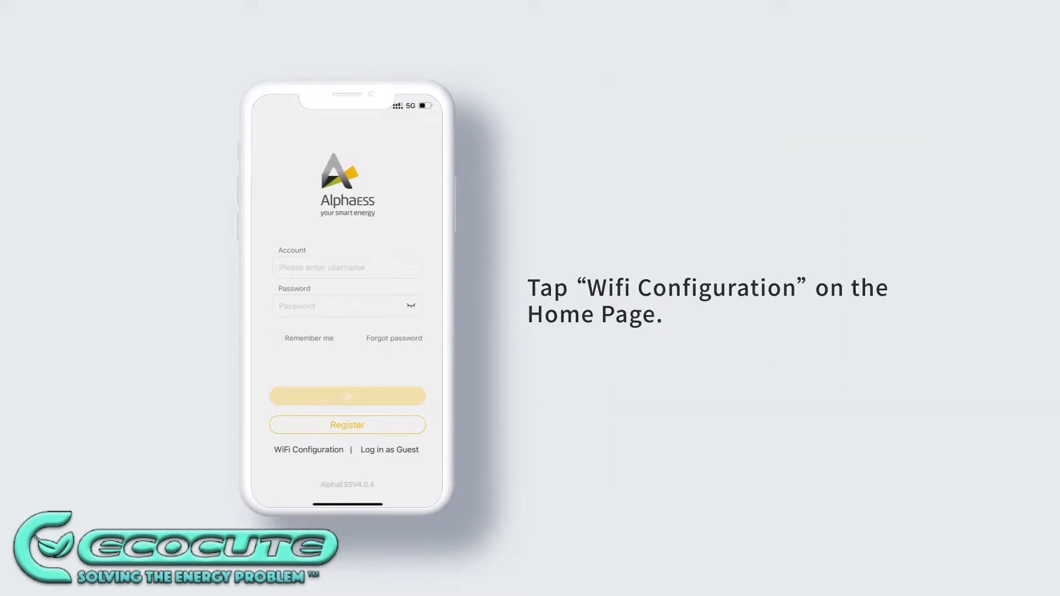
Open WiFi Configuration from the login page and skip the setup guide.
{"action": "left_click", "coordinate": [309, 450]}
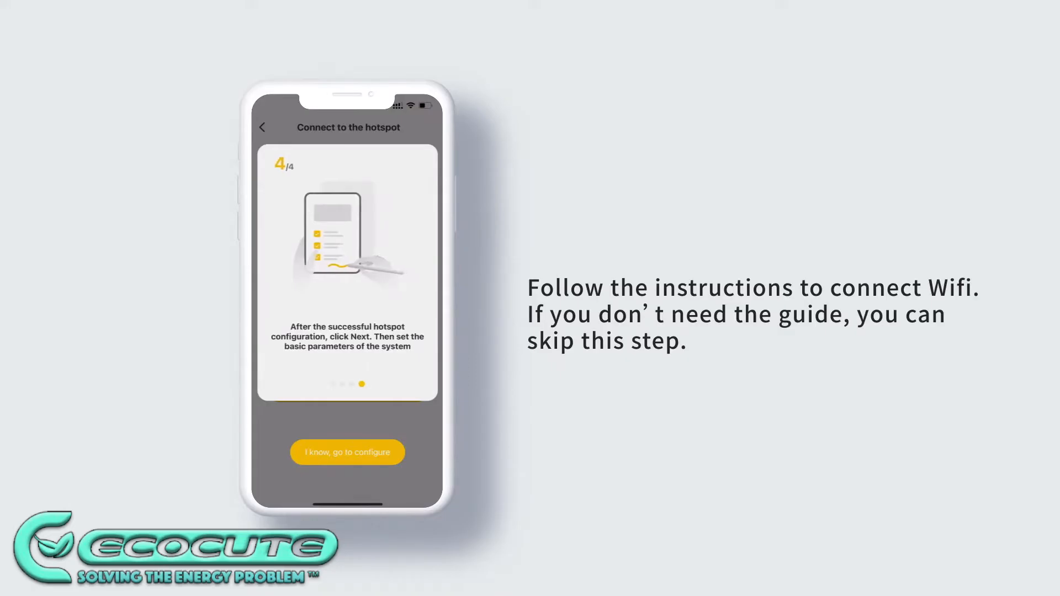
{"action": "left_click", "coordinate": [347, 452]}
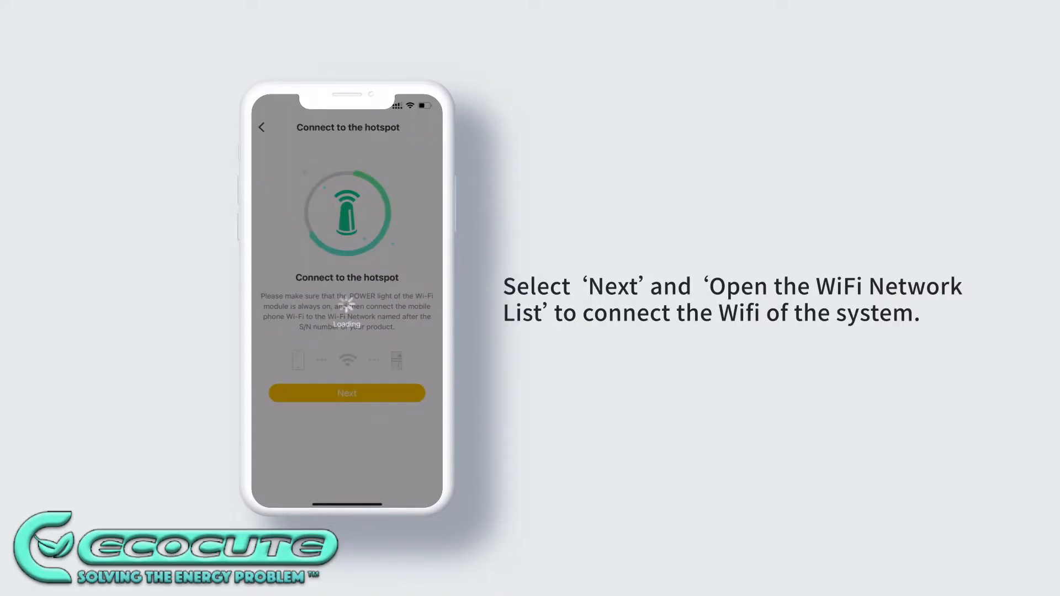
{"action": "left_click", "coordinate": [347, 394]}
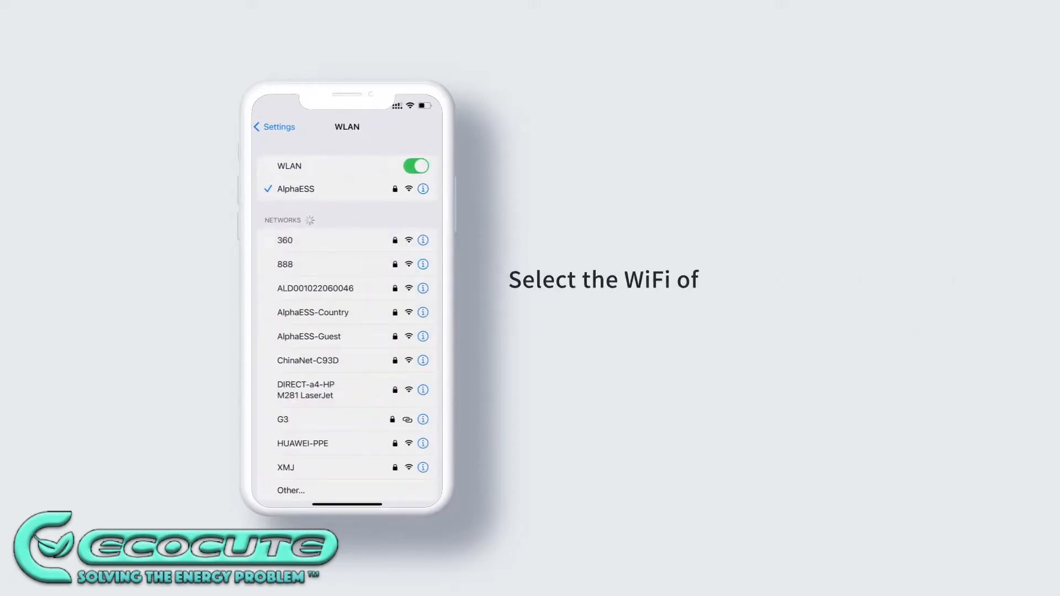
{"action": "left_click", "coordinate": [315, 288]}
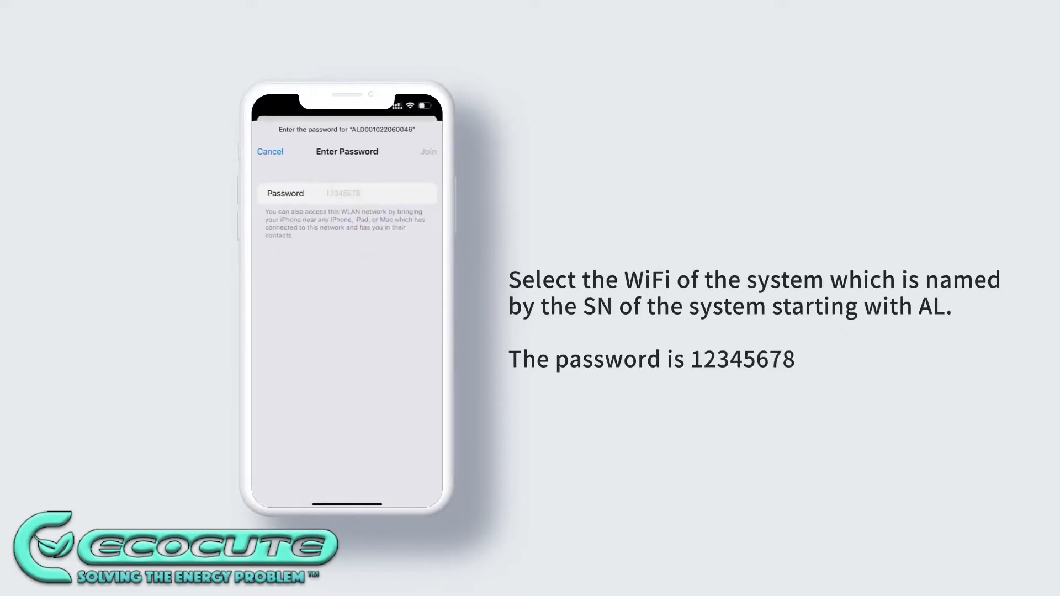
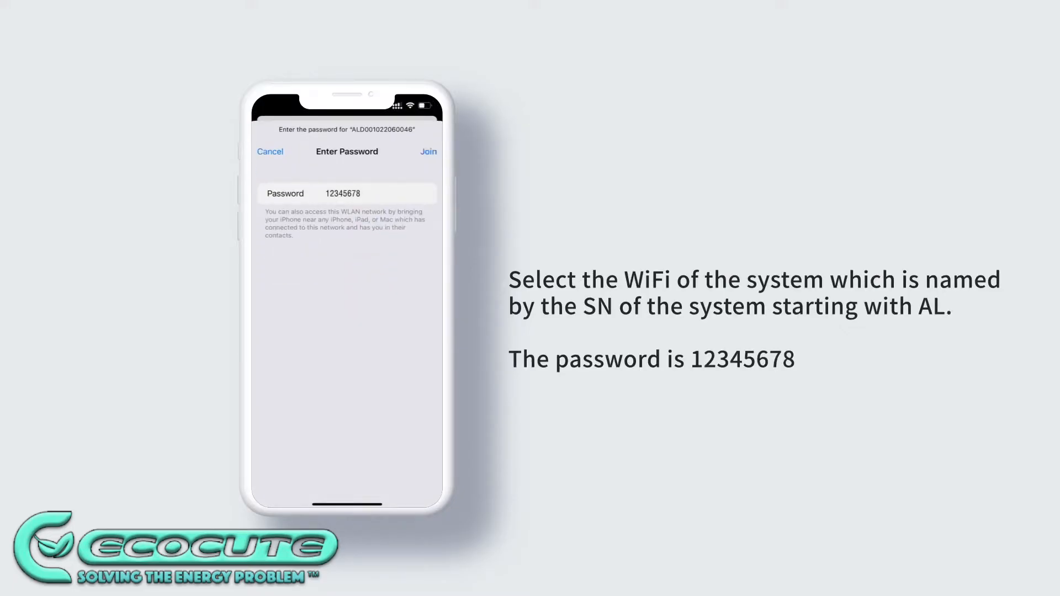
{"action": "left_click", "coordinate": [428, 152]}
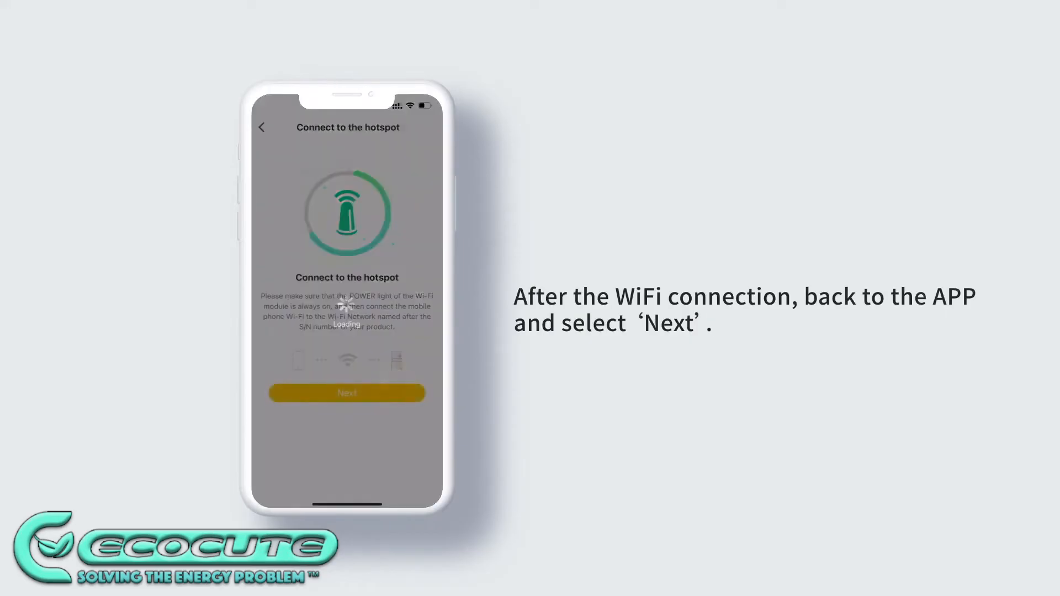
Submit the AlphaESS home WiFi network and its password, then continue to System Configuration.
{"action": "left_click", "coordinate": [346, 393]}
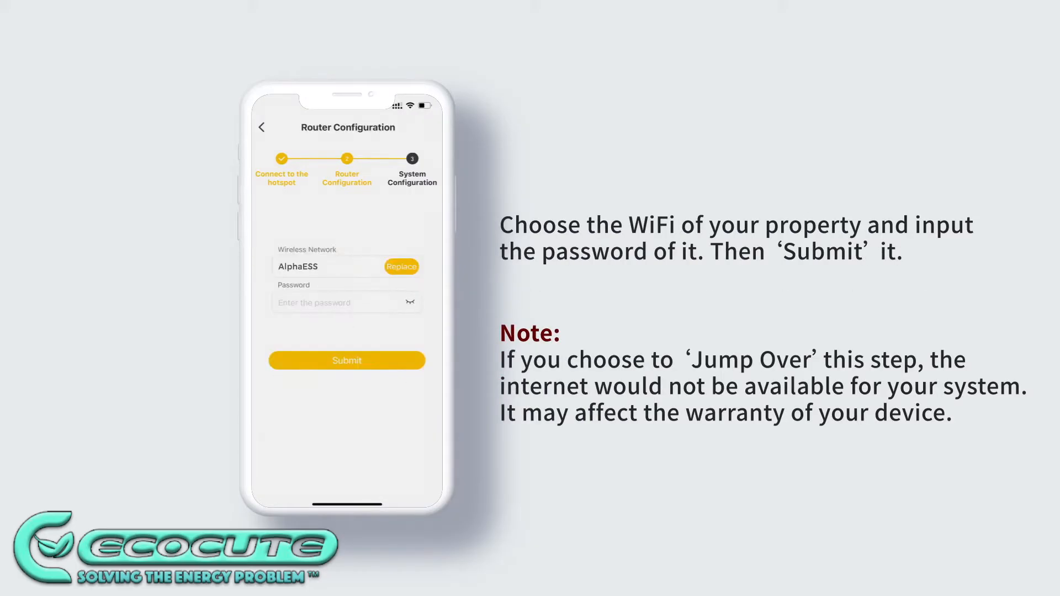
{"action": "type", "text": "********"}
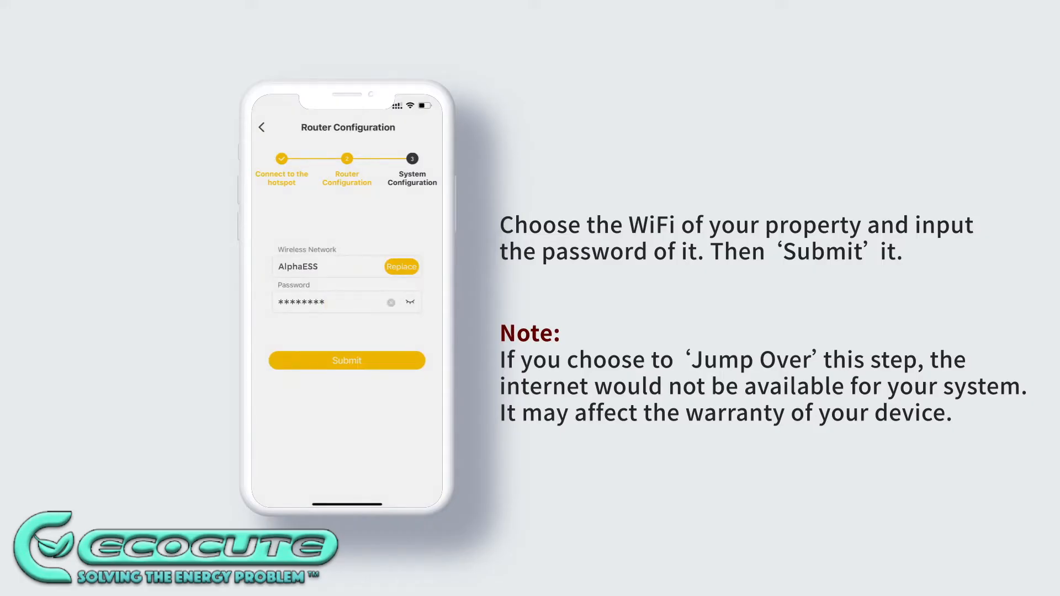
{"action": "left_click", "coordinate": [341, 302]}
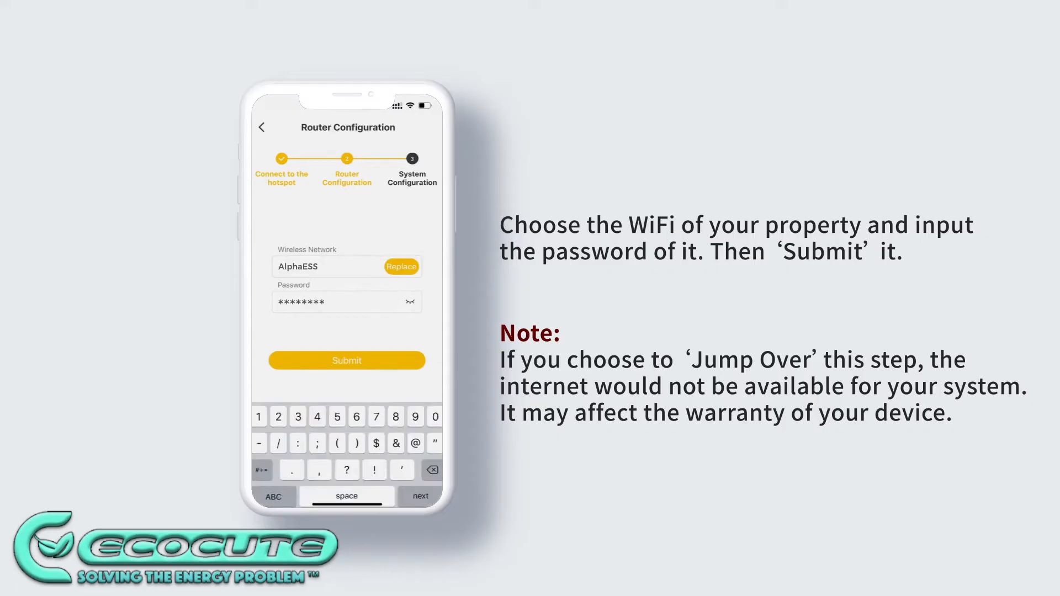
{"action": "left_click", "coordinate": [347, 361]}
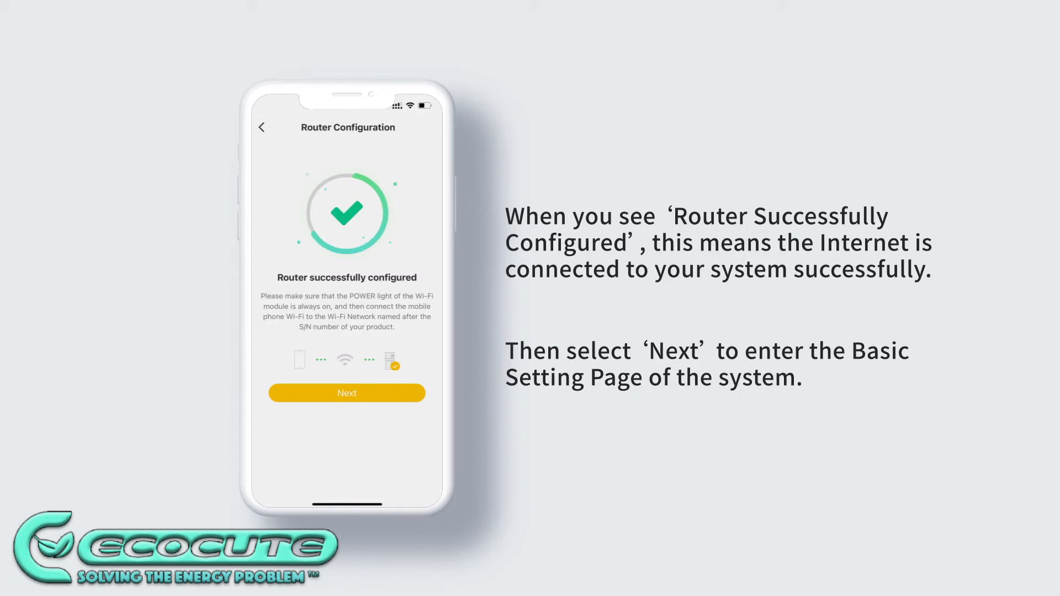
{"action": "left_click", "coordinate": [346, 393]}
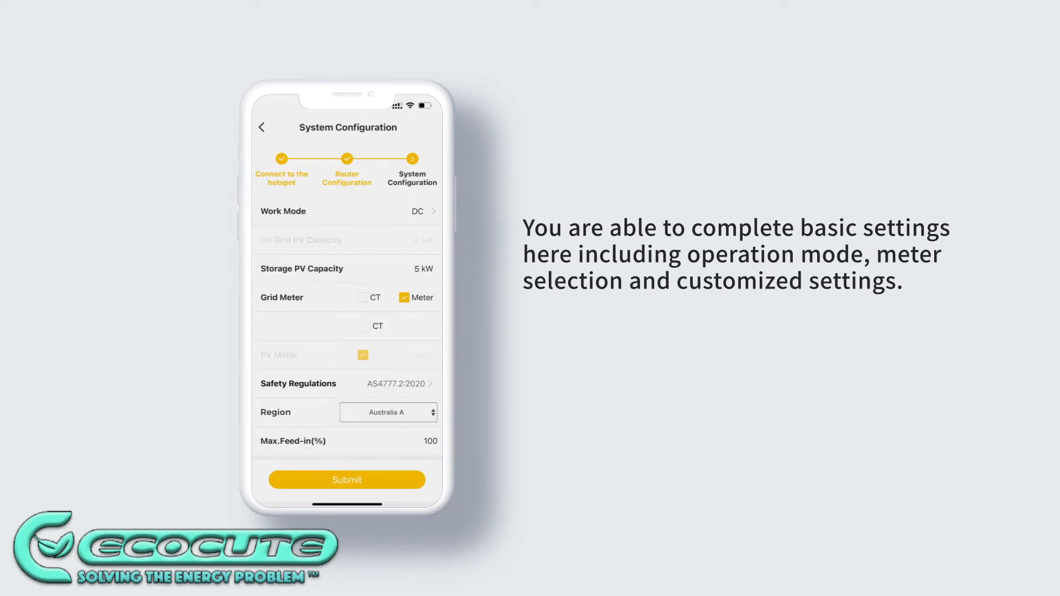
Choose CT as the Grid Meter, submit the configuration, and view System information.
{"action": "left_click", "coordinate": [361, 298]}
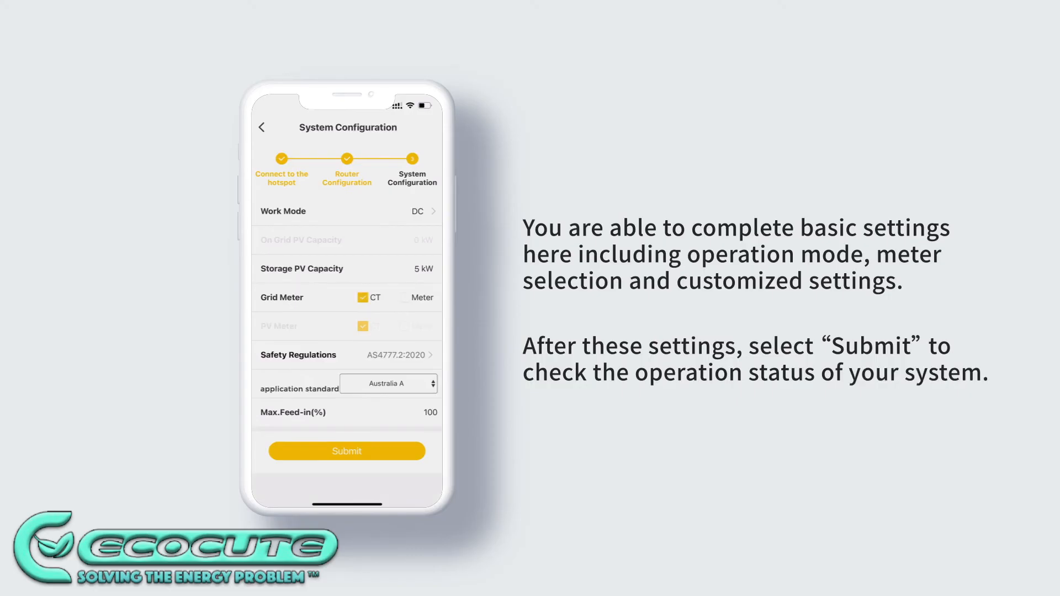
{"action": "left_click", "coordinate": [346, 451]}
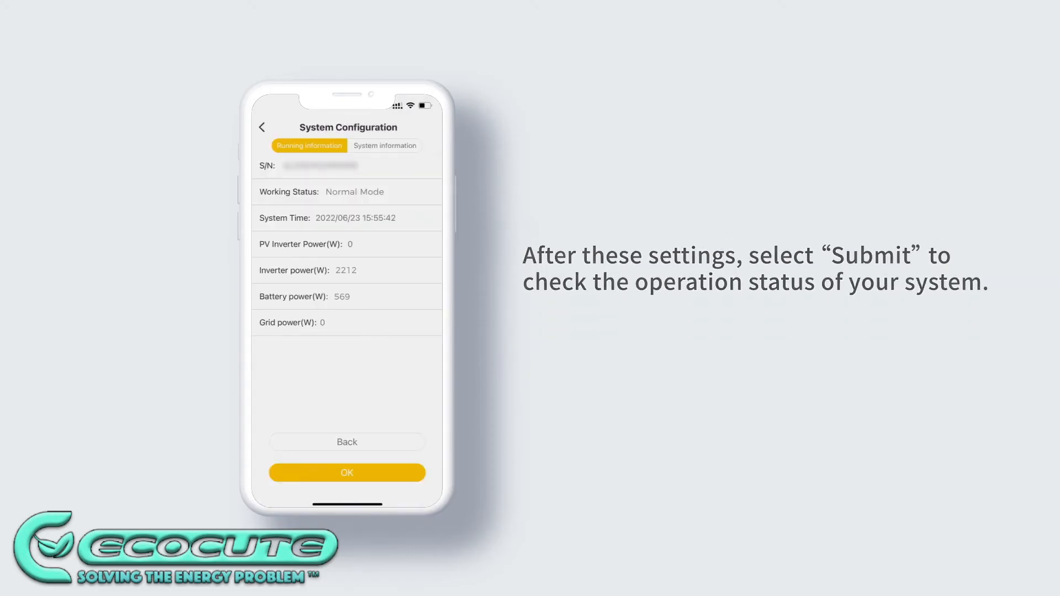
{"action": "left_click", "coordinate": [385, 145]}
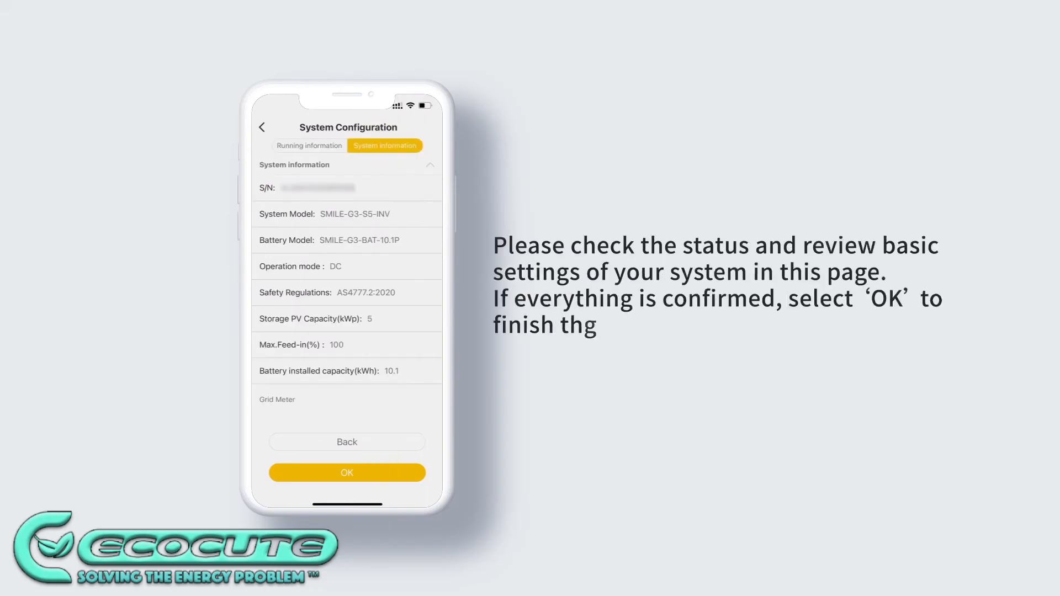